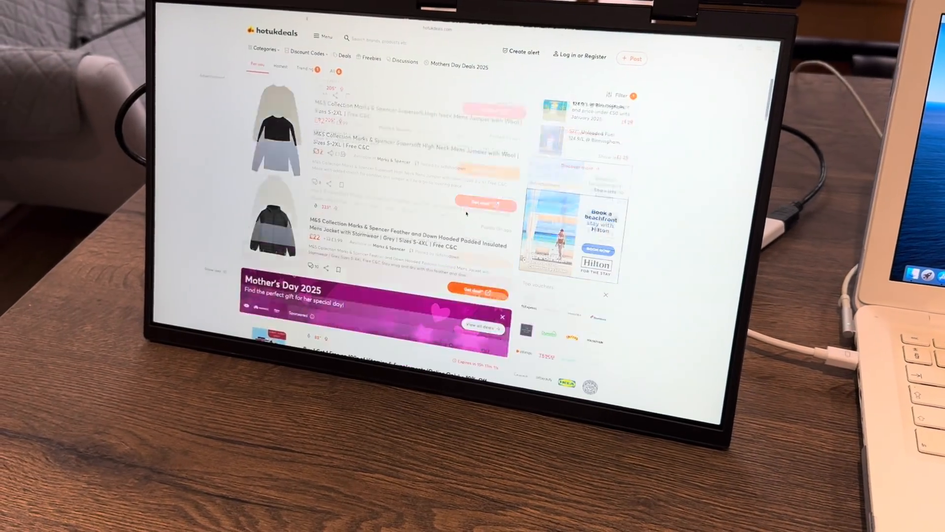
Browse the hotukdeals deals list in Safari so it spans both stacked portable screens.
scroll("down", 3)
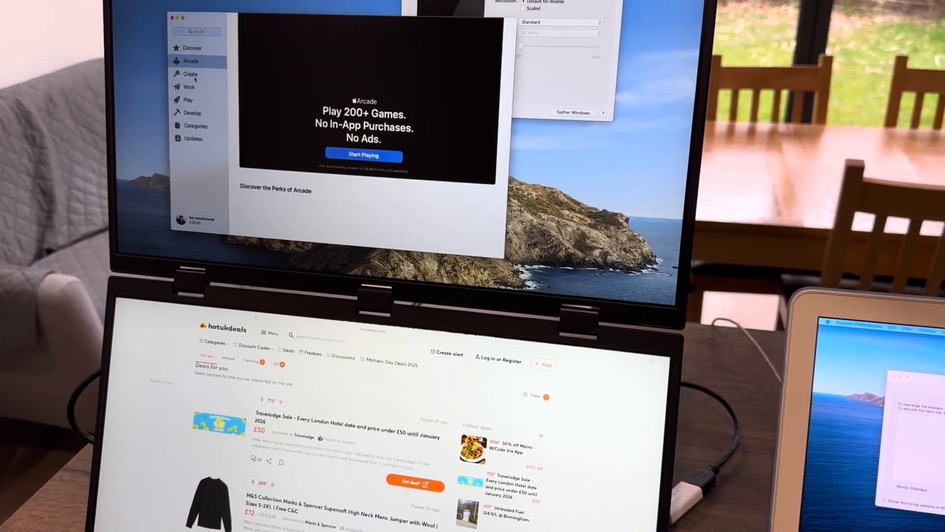
left_click(190, 74)
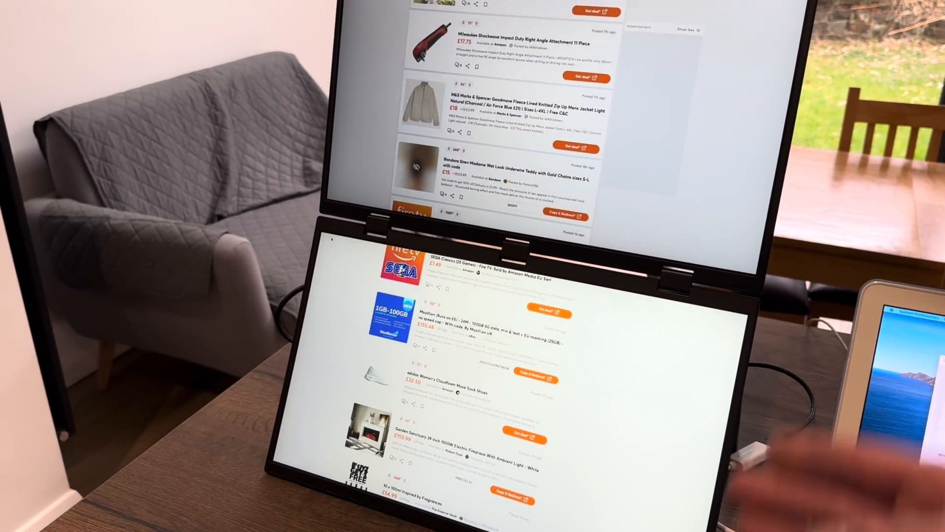
scroll("down", 3)
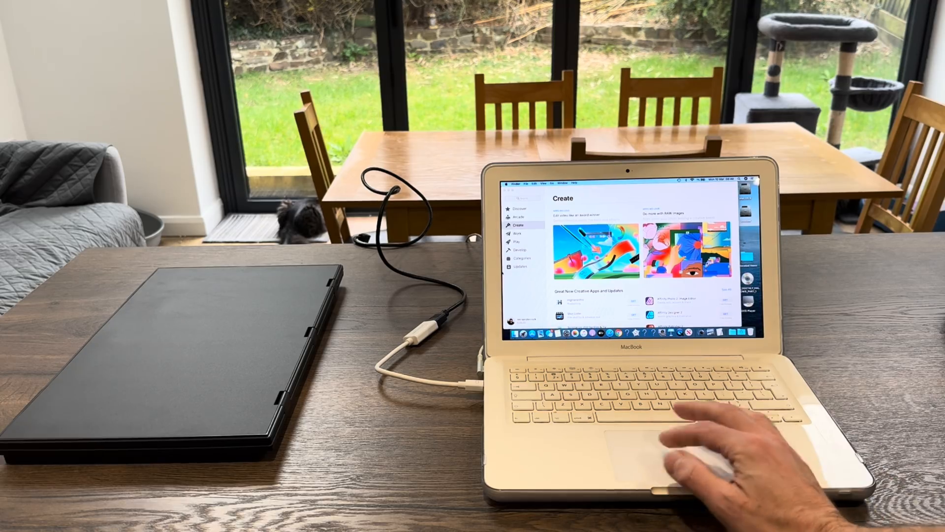
Bring up the Windows 10 desktop extended onto the dual portable monitor.
left_click(509, 178)
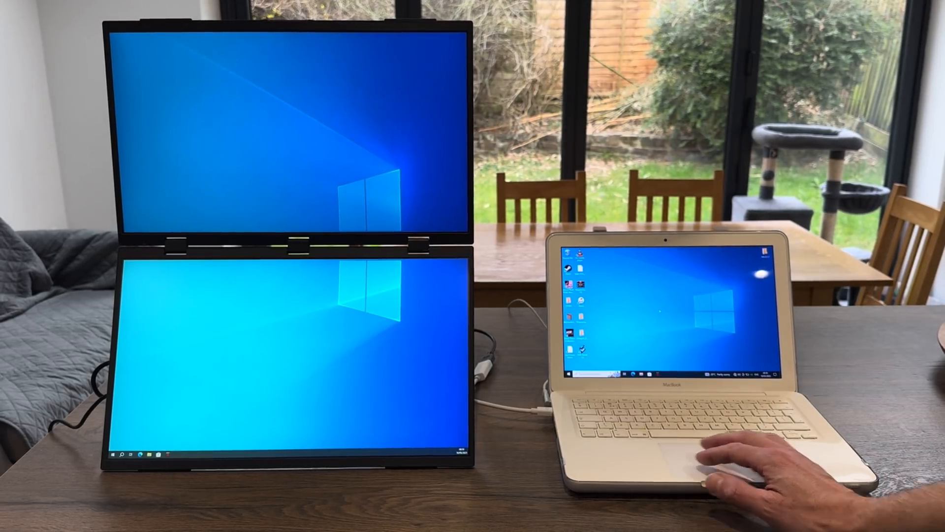
Close Display settings and move a File Explorer window onto the lower portable screen.
left_click(566, 373)
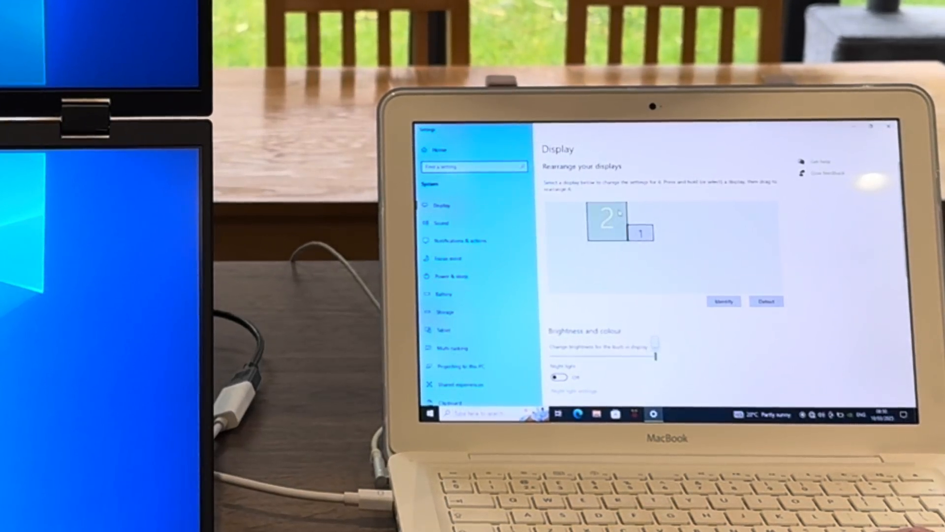
left_click_drag(608, 218, 645, 245)
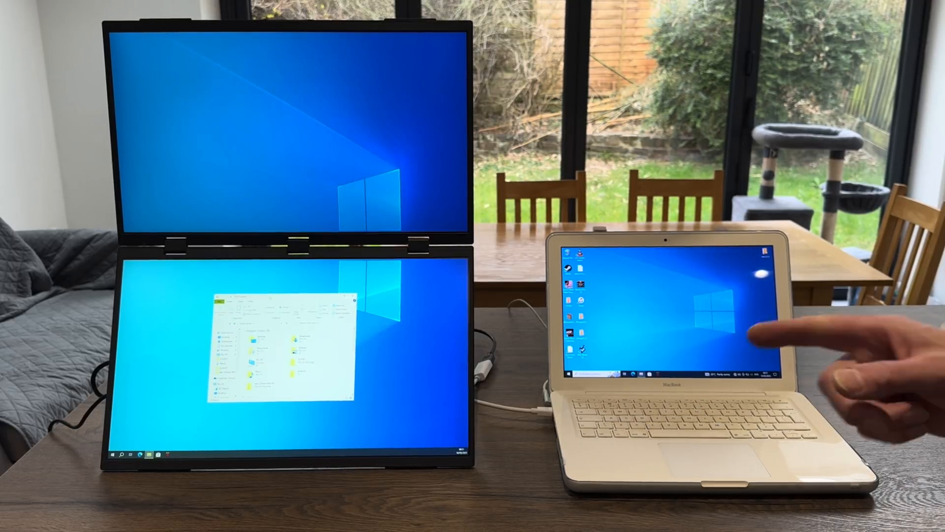
left_click(569, 374)
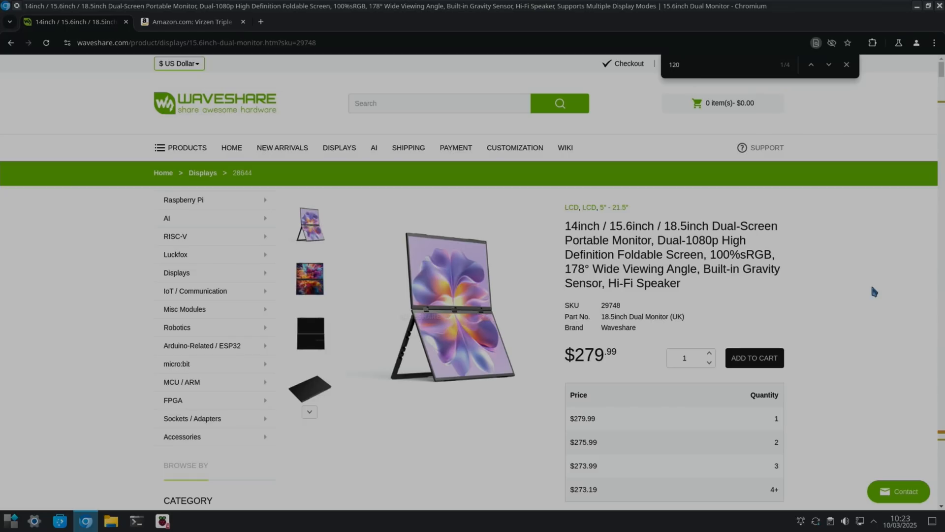
Scroll the Waveshare product page past the feature grid to the Duplicate, Extend, Presentation and Merging mode icons.
scroll("down", 3)
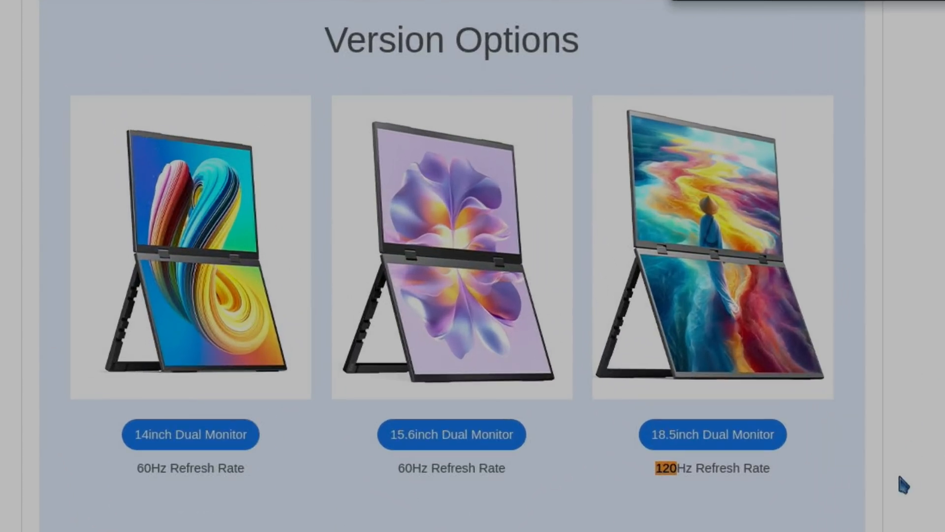
mouse_move(704, 495)
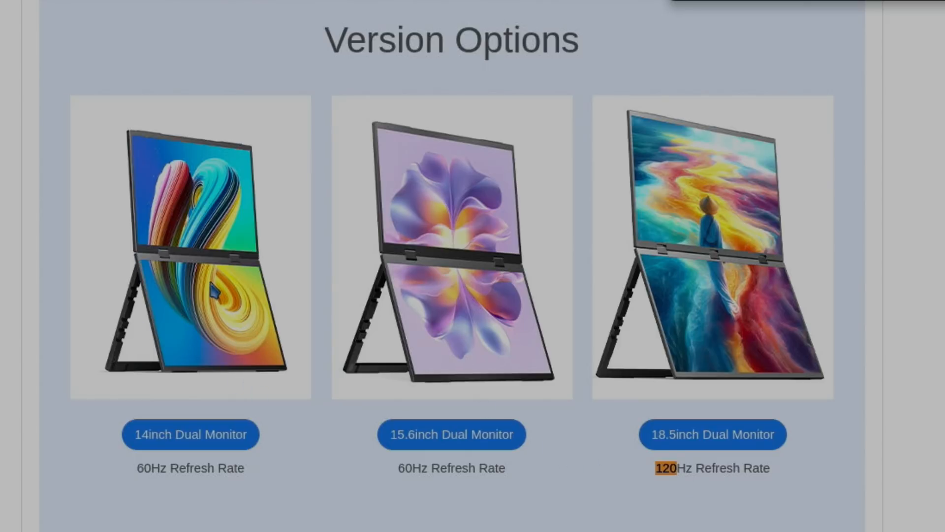
mouse_move(412, 315)
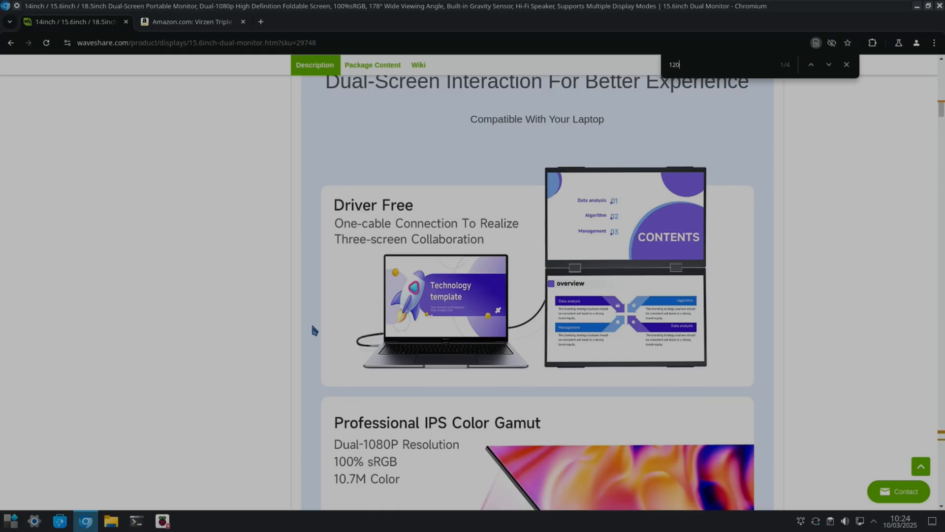
mouse_move(430, 272)
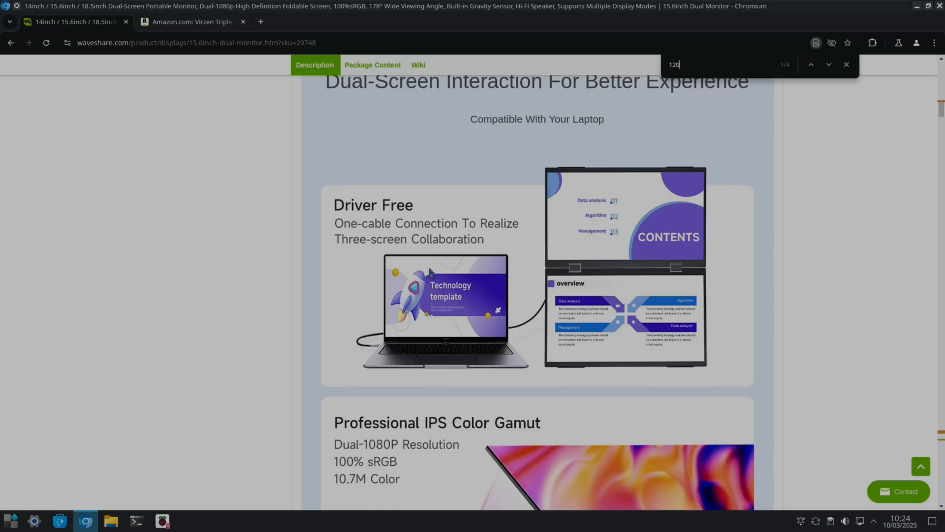
mouse_move(430, 279)
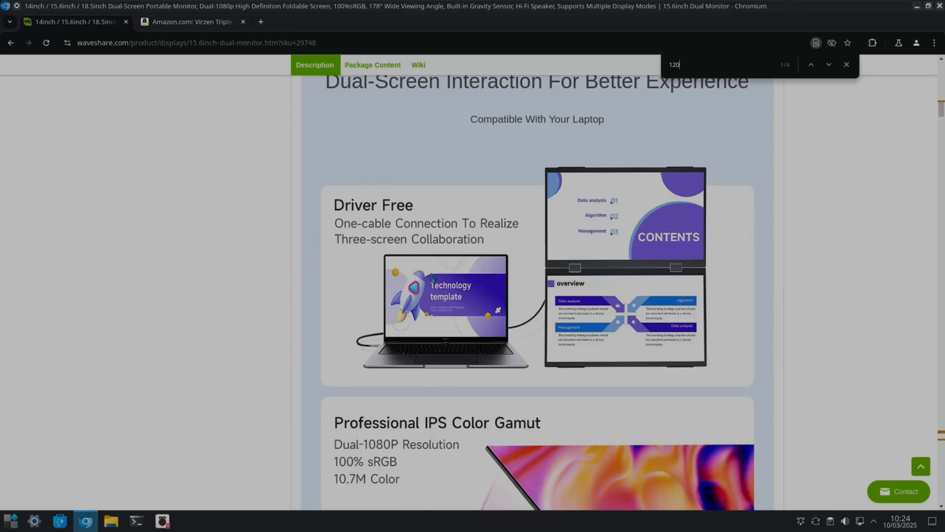
scroll("down", 3)
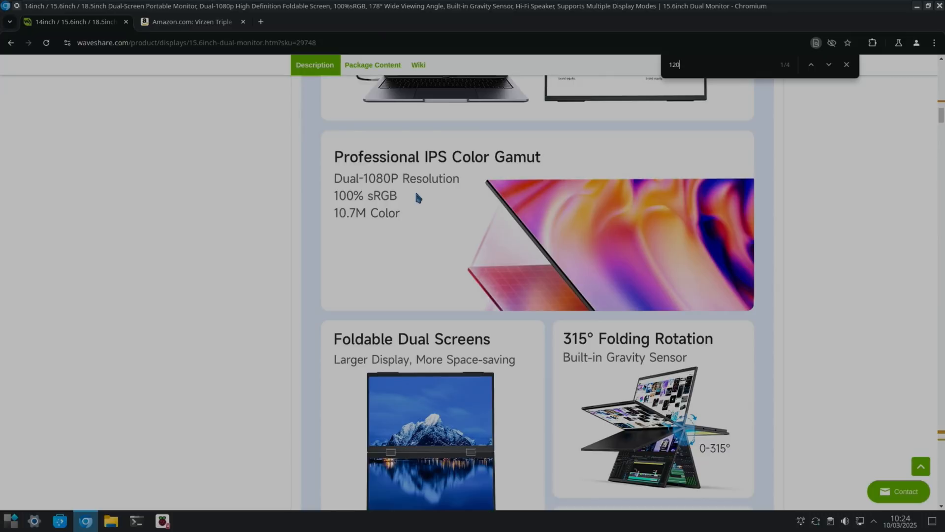
scroll("down", 3)
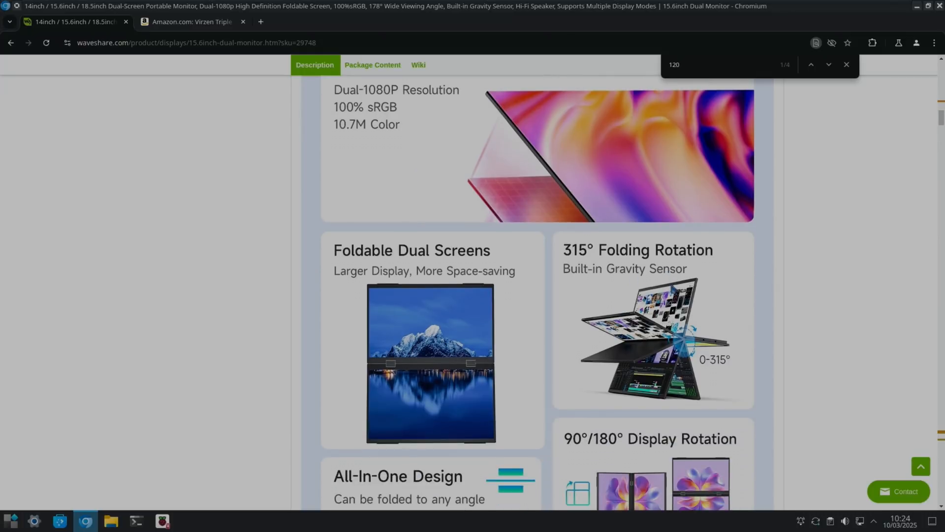
scroll("down", 3)
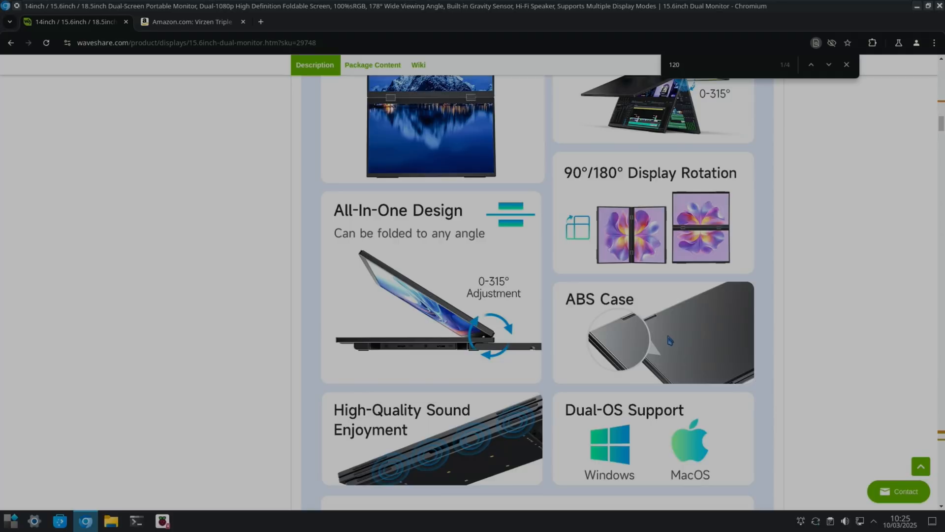
scroll("down", 3)
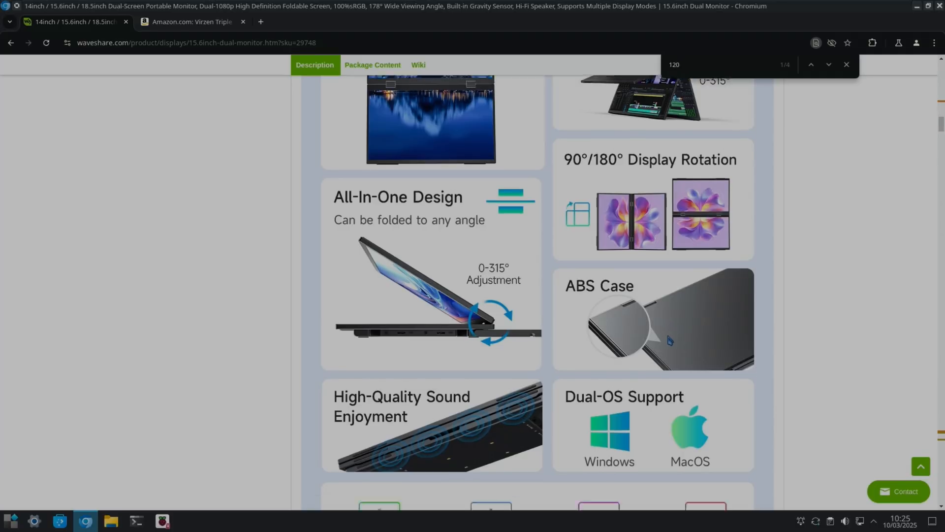
scroll("down", 3)
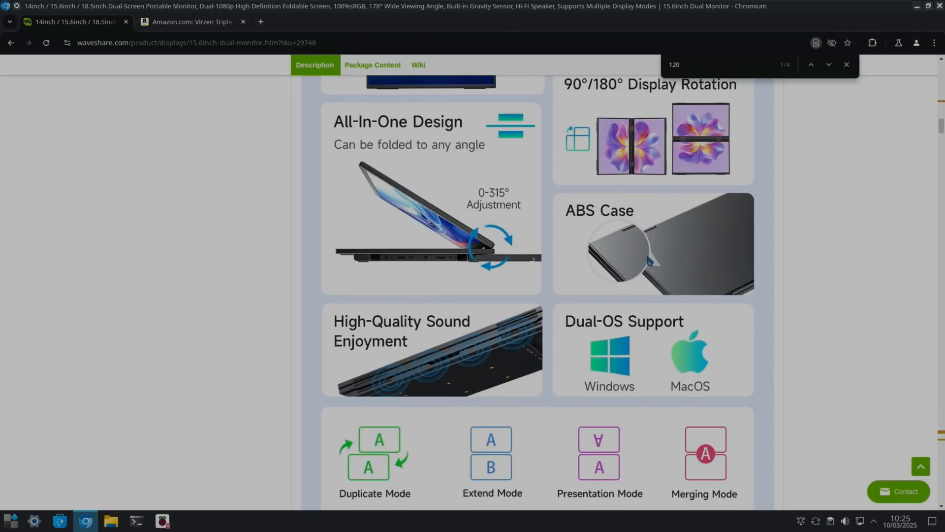
scroll("down", 3)
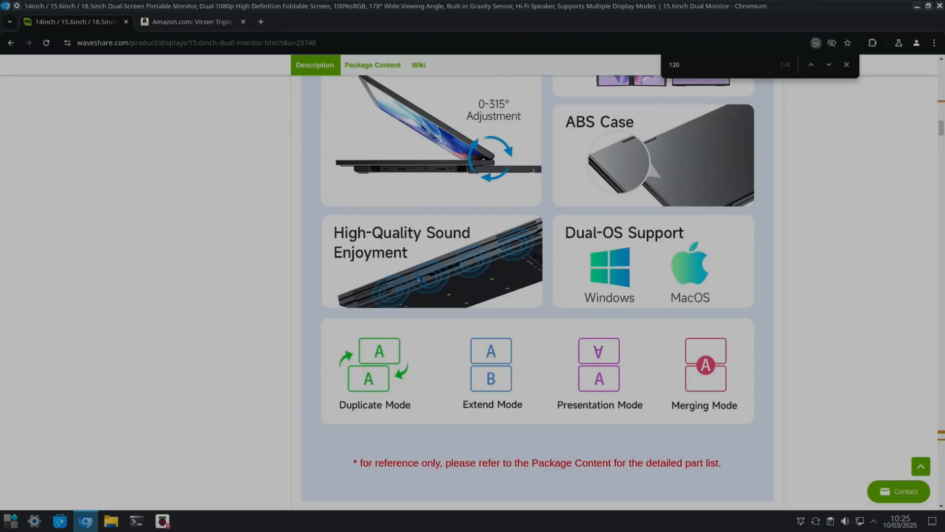
mouse_move(689, 278)
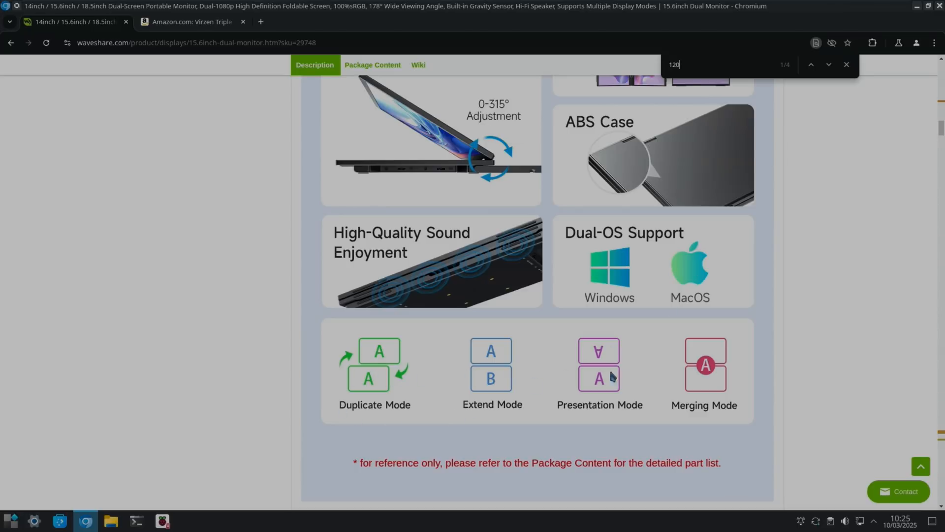
mouse_move(379, 397)
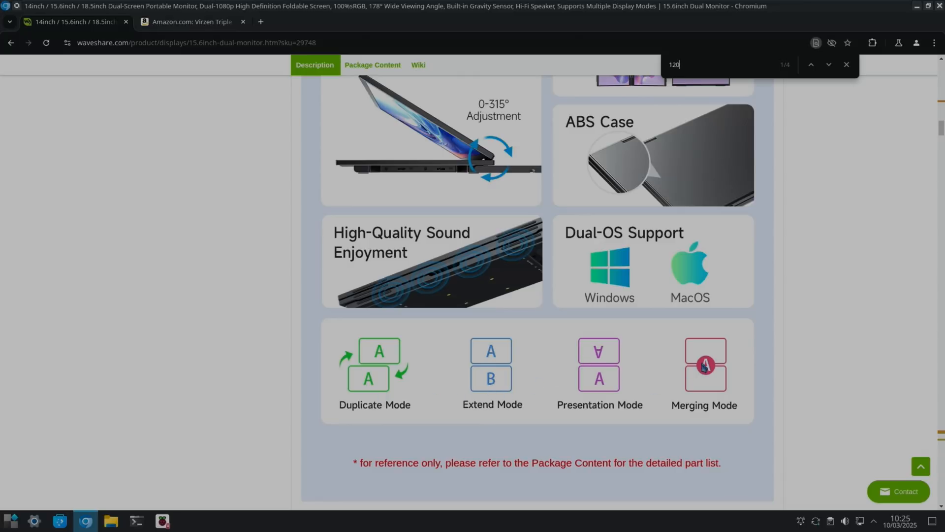
mouse_move(716, 387)
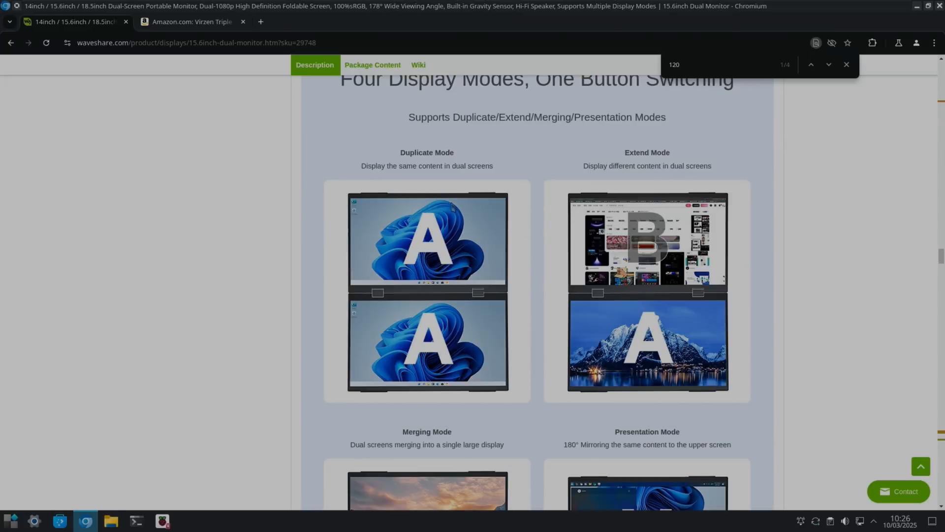
Scroll through the Four Display Modes section to the Merging and Presentation Mode images and the ports diagram.
scroll("down", 3)
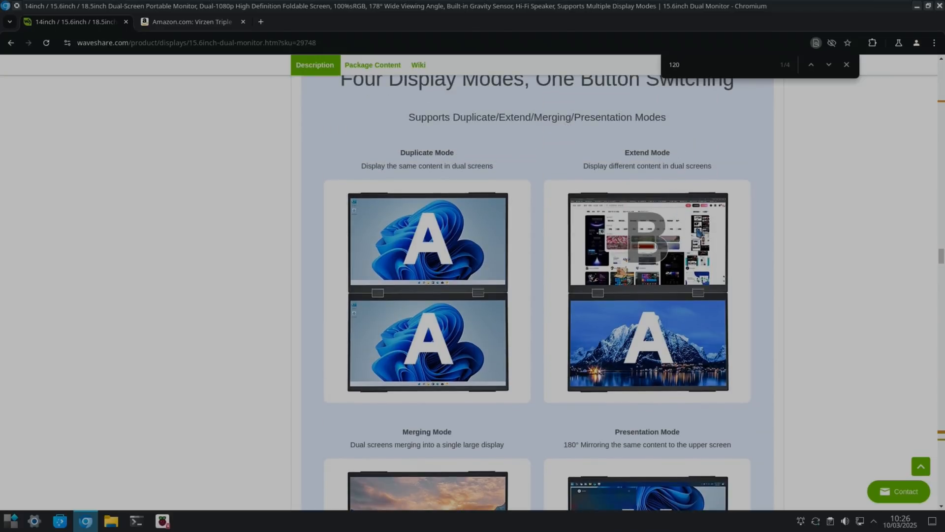
scroll("down", 3)
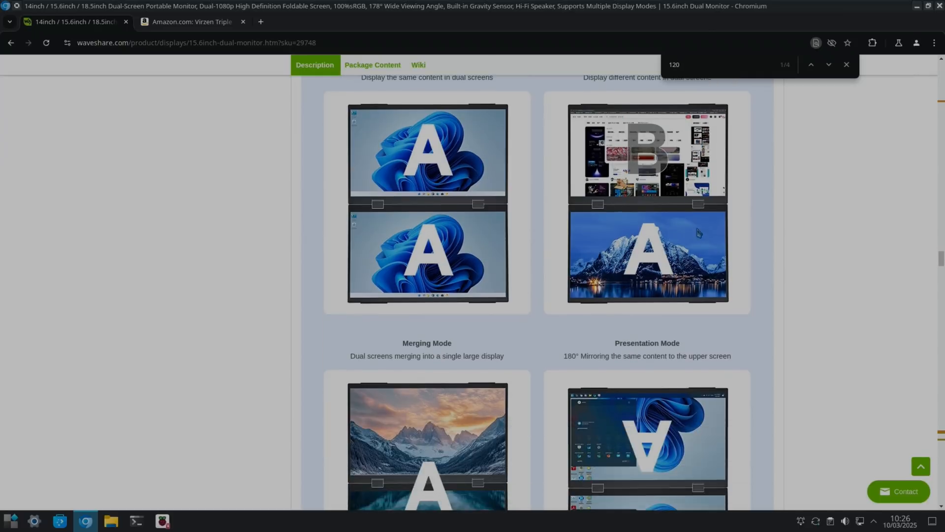
scroll("down", 3)
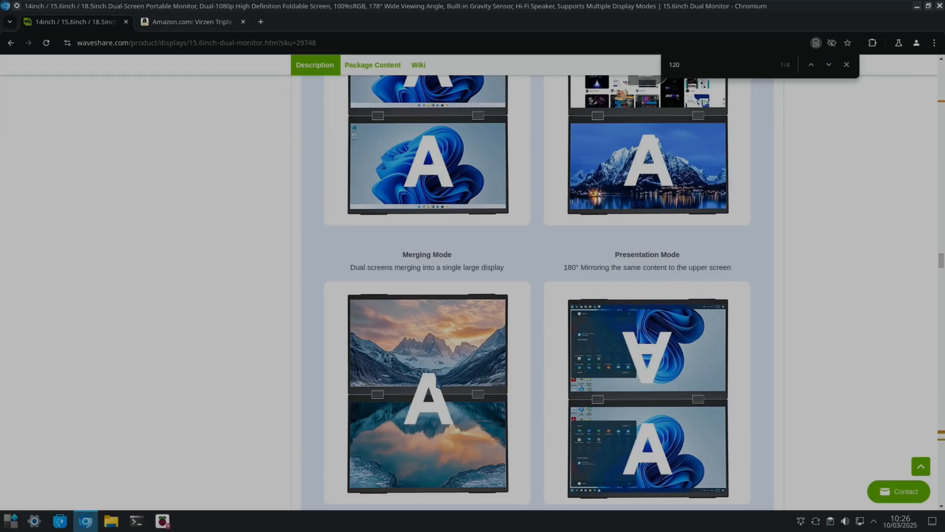
mouse_move(642, 440)
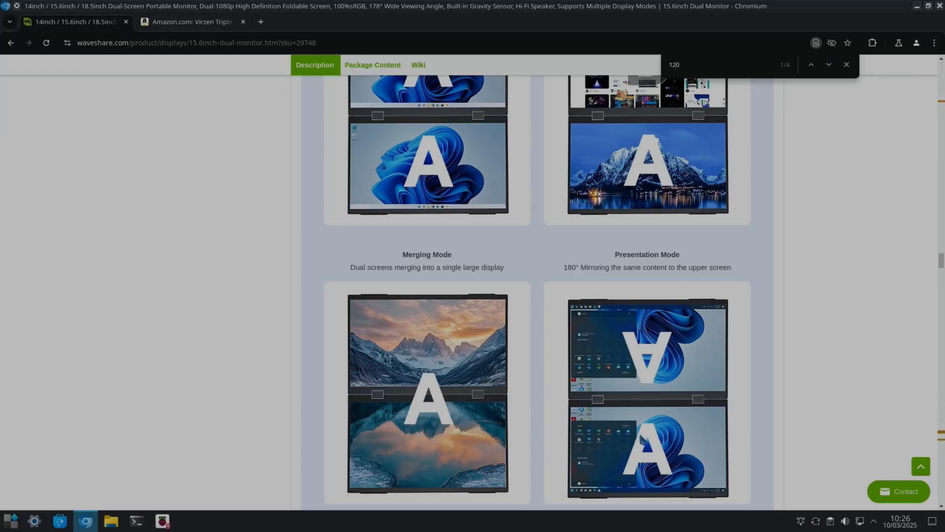
scroll("down", 3)
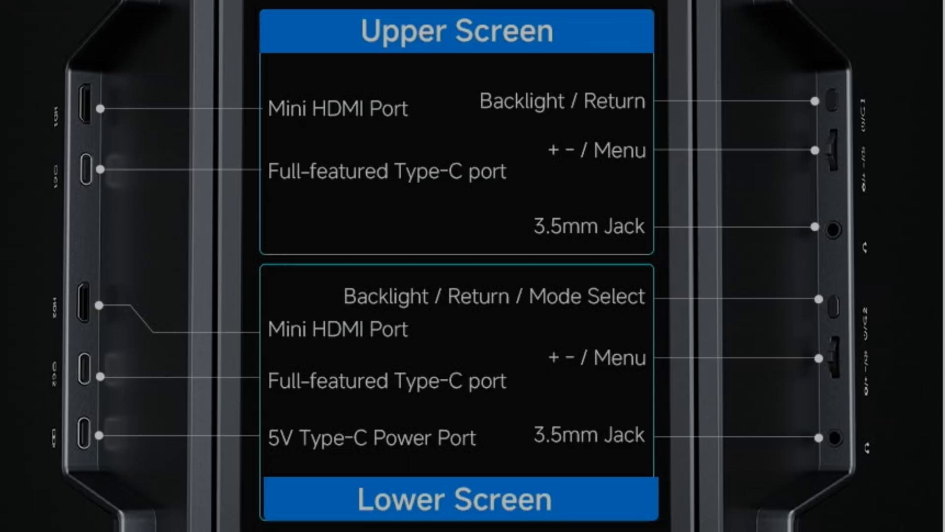
mouse_move(142, 141)
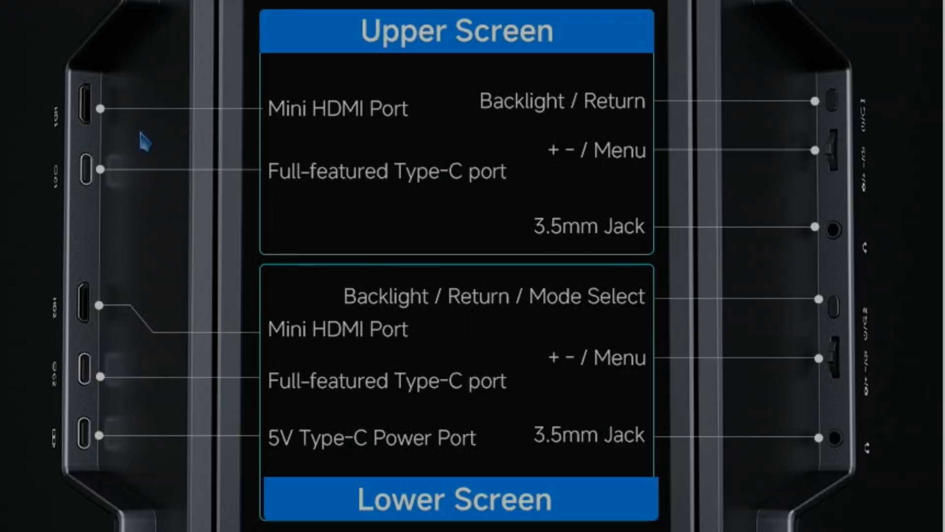
mouse_move(829, 358)
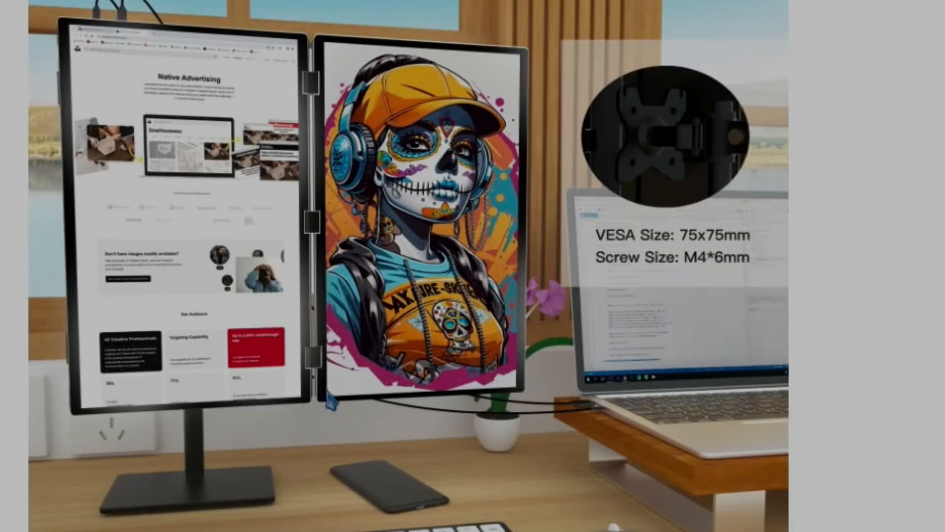
mouse_move(188, 250)
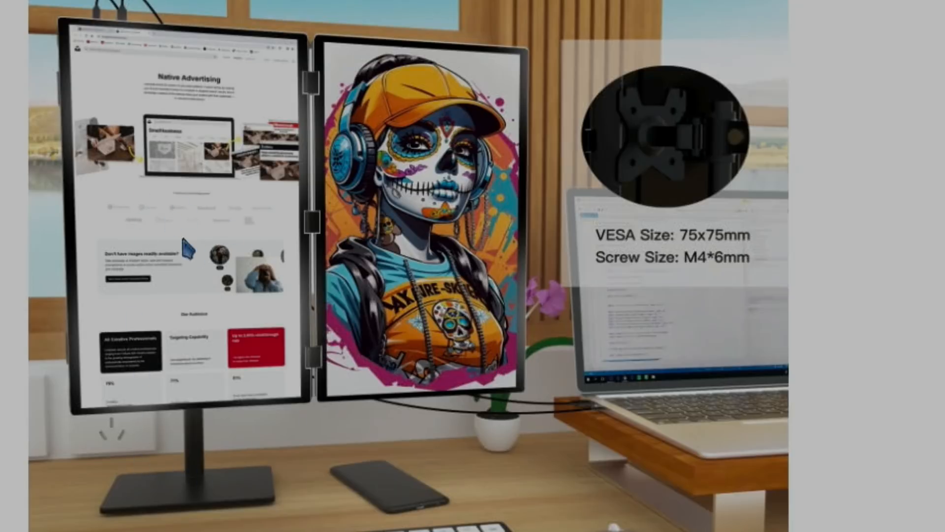